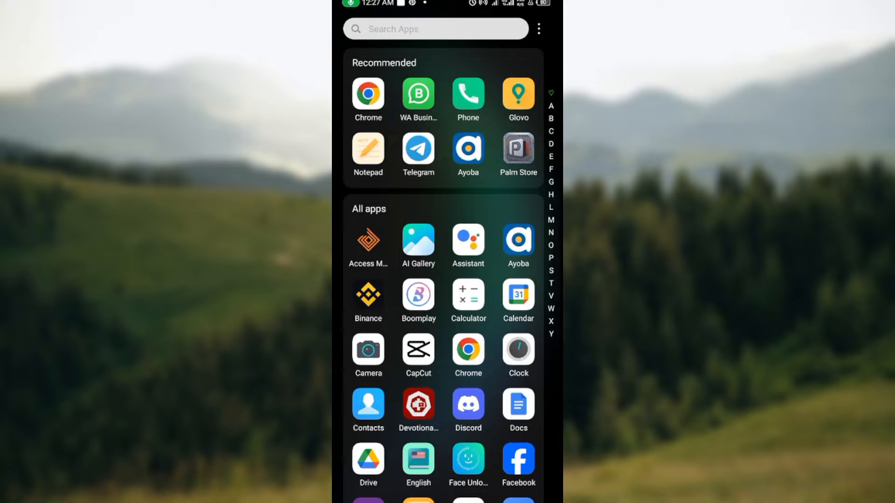
Launch the Glovo app from the Recommended row of the app drawer
left_click(517, 94)
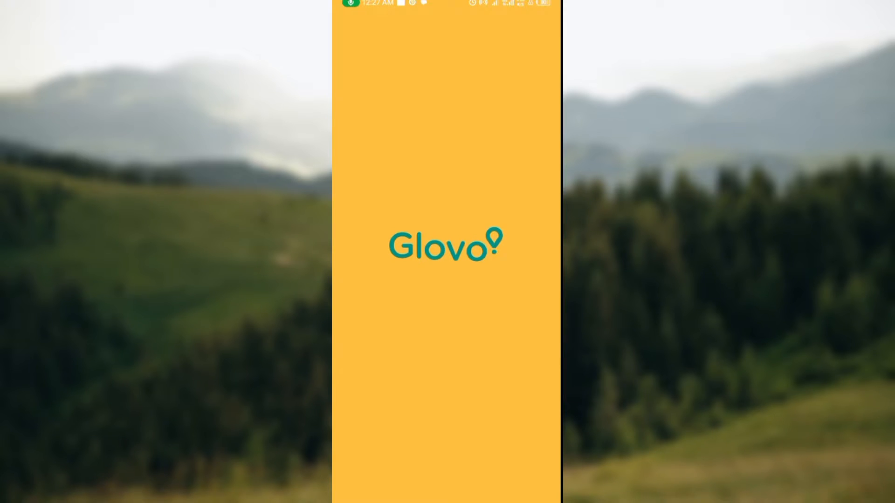